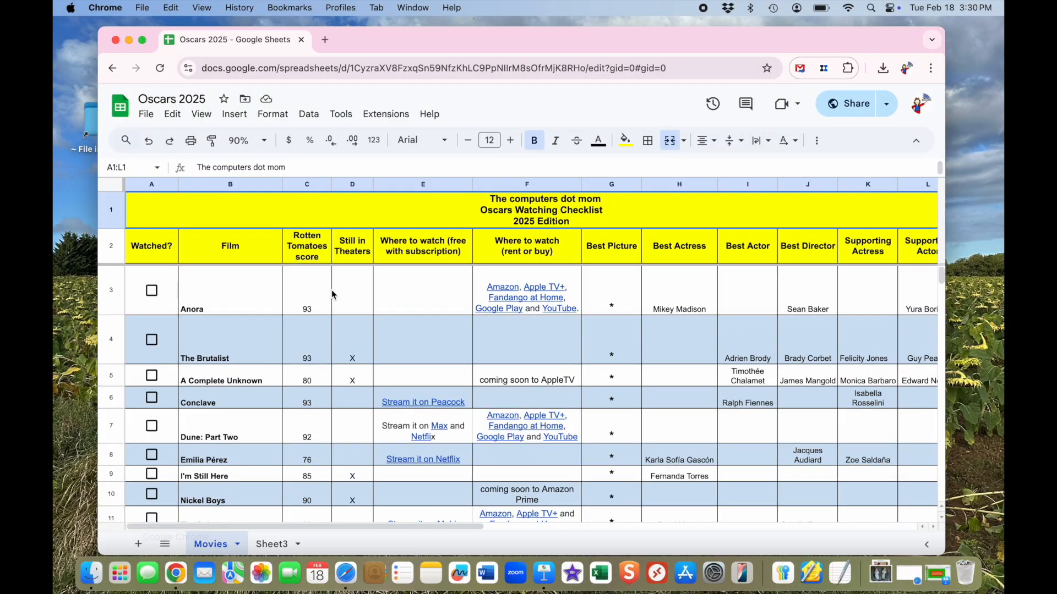
{"action": "mouse_move", "coordinate": [576, 140]}
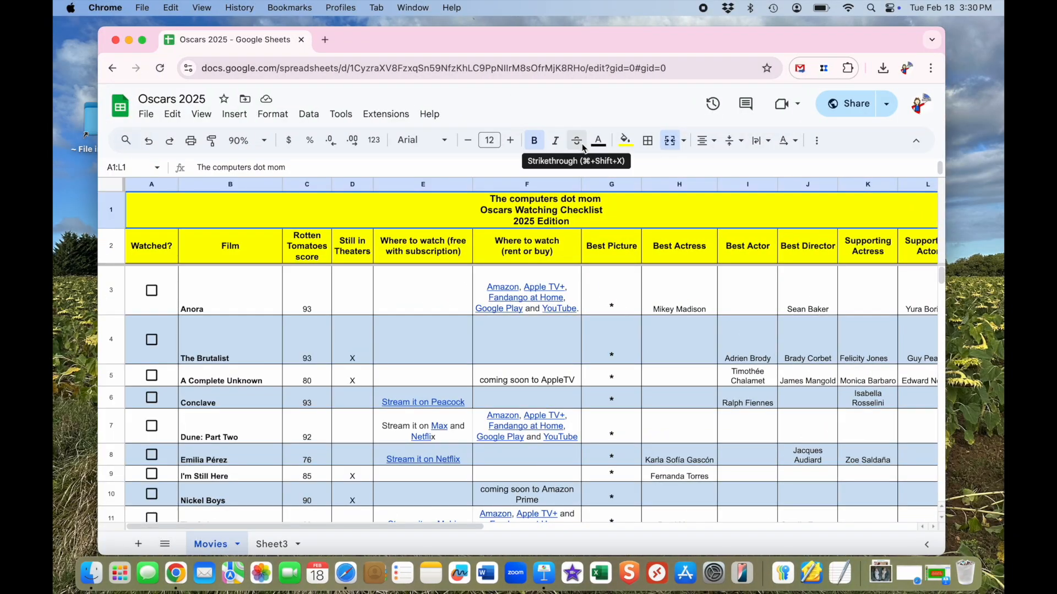
Tick Anora's Watched? checkbox in cell A3 of the Movies sheet.
{"action": "scroll", "scroll_direction": "down", "scroll_amount": 3}
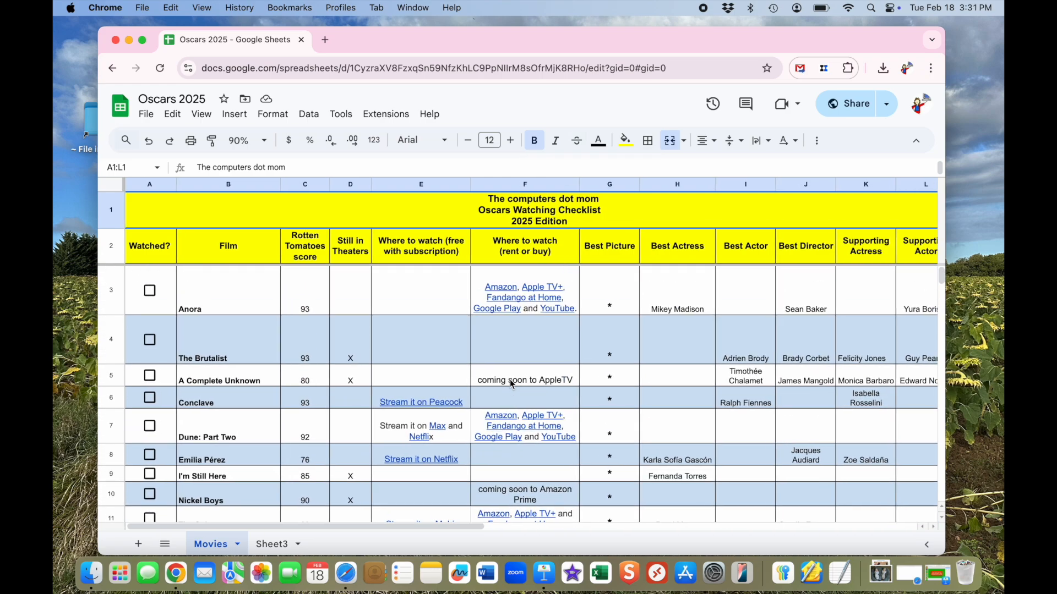
{"action": "left_click", "coordinate": [149, 290]}
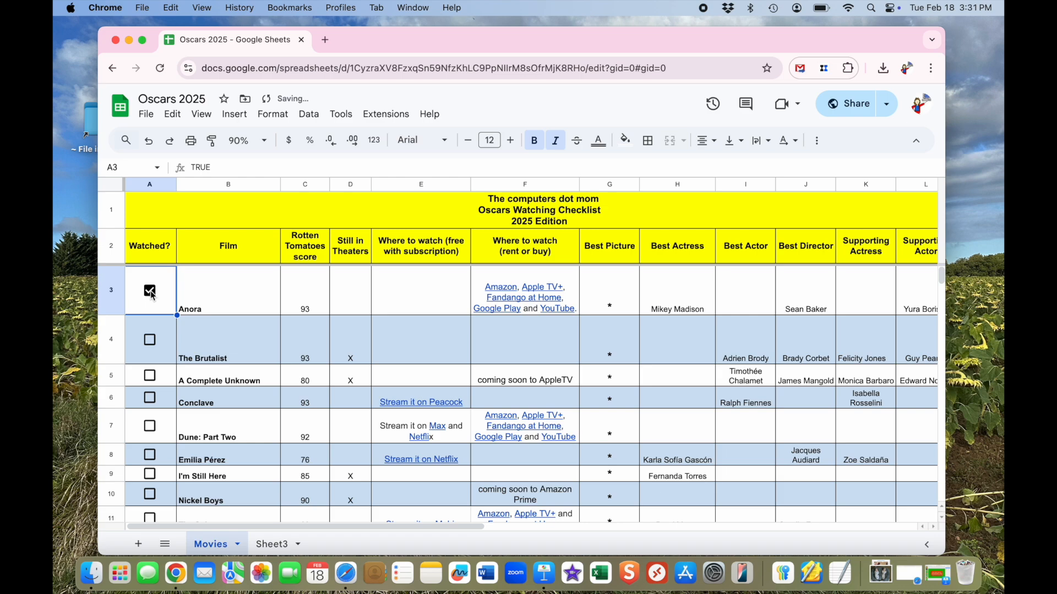
Untick Anora's box and view sharing settings: anyone with the link can view.
{"action": "left_click", "coordinate": [149, 290]}
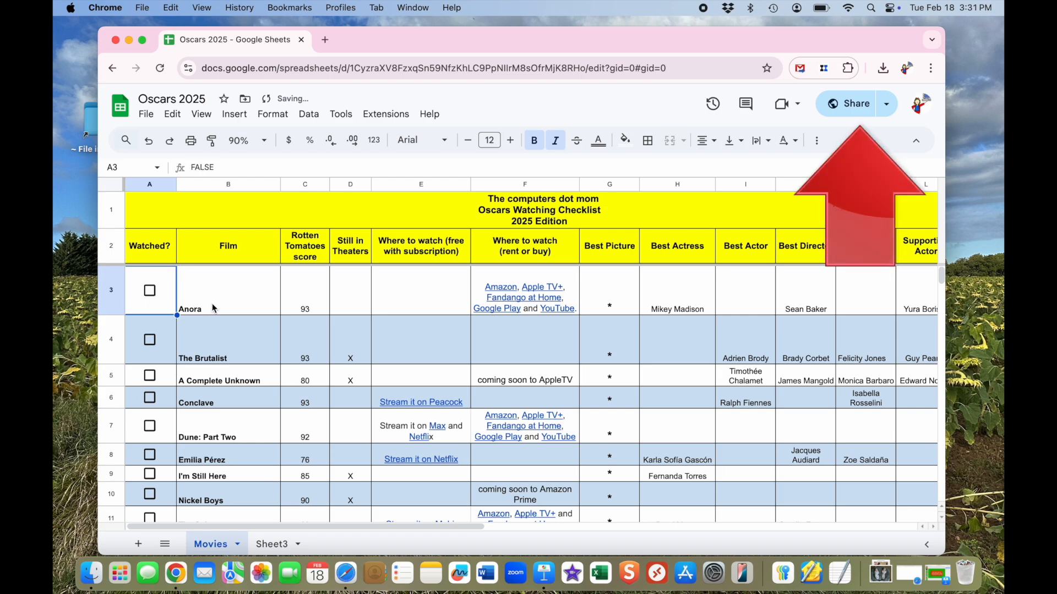
{"action": "mouse_move", "coordinate": [856, 103]}
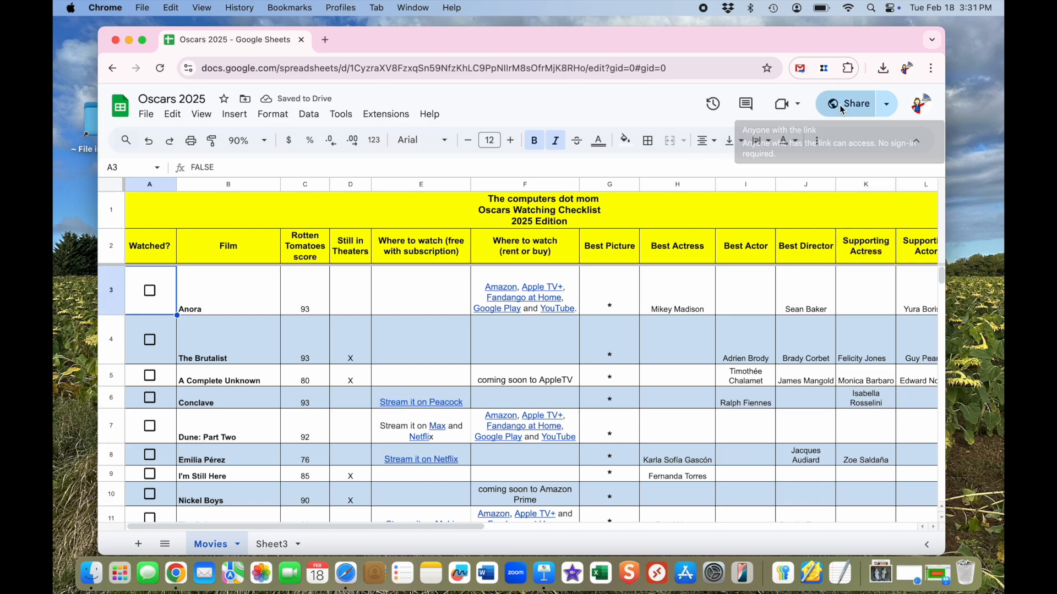
{"action": "left_click", "coordinate": [855, 103]}
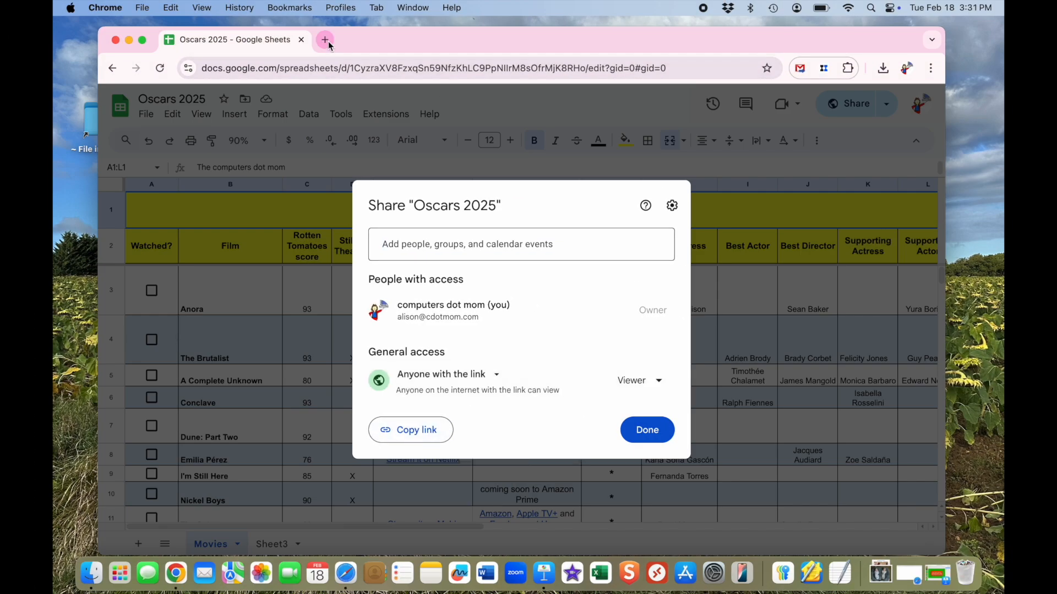
In a new tab, compose a Gmail message starting with 'Here's the Oscars'.
{"action": "left_click", "coordinate": [324, 39]}
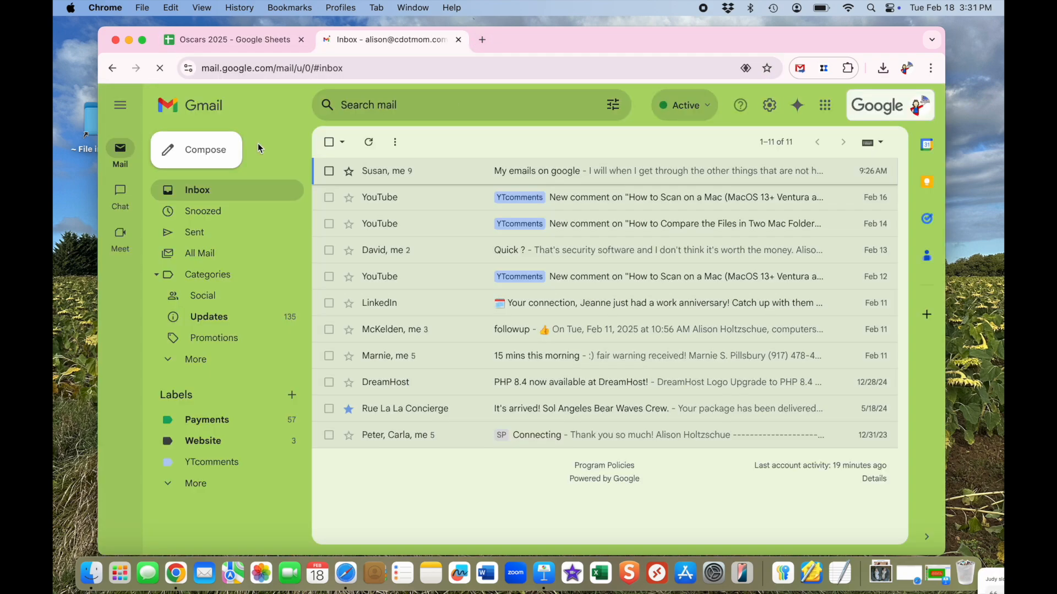
{"action": "left_click", "coordinate": [196, 149]}
{"action": "type", "text": "computers d"}
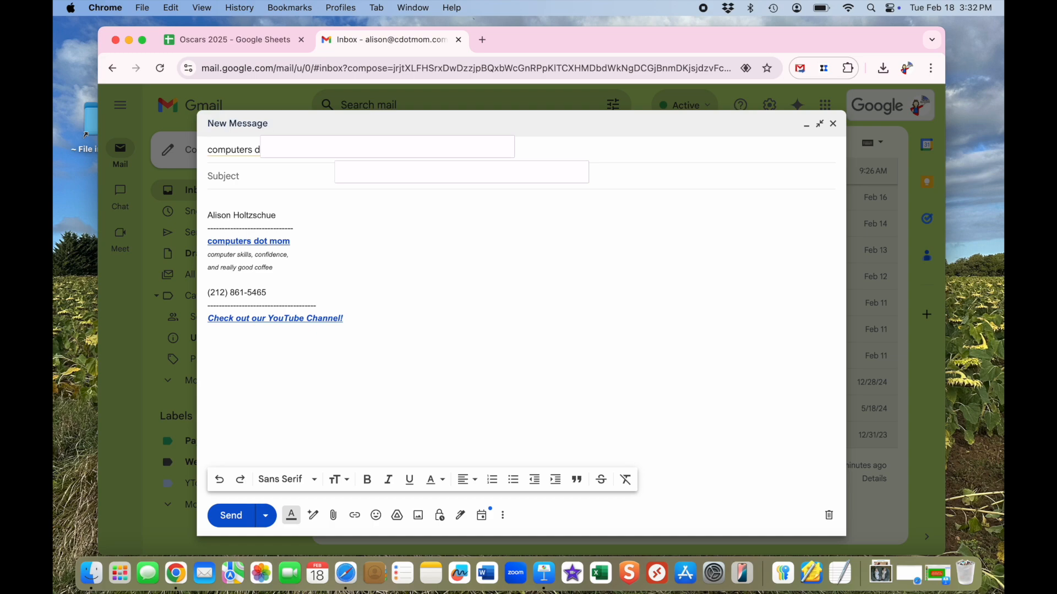
{"action": "type", "text": "Here's the Oscars"}
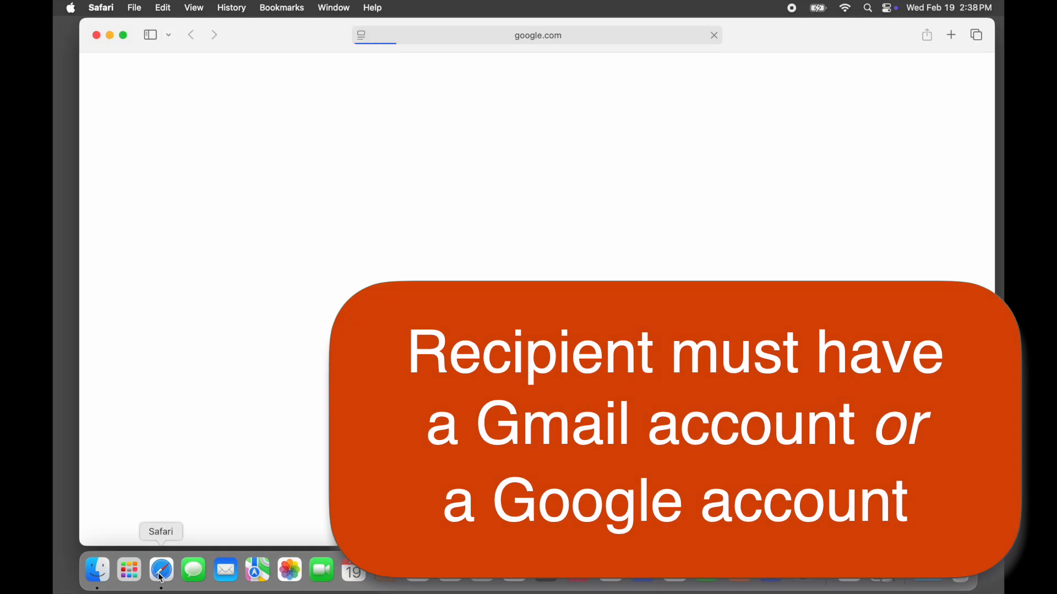
Reopen Safari and go from the Google homepage to the Gmail inbox.
{"action": "left_click", "coordinate": [162, 569]}
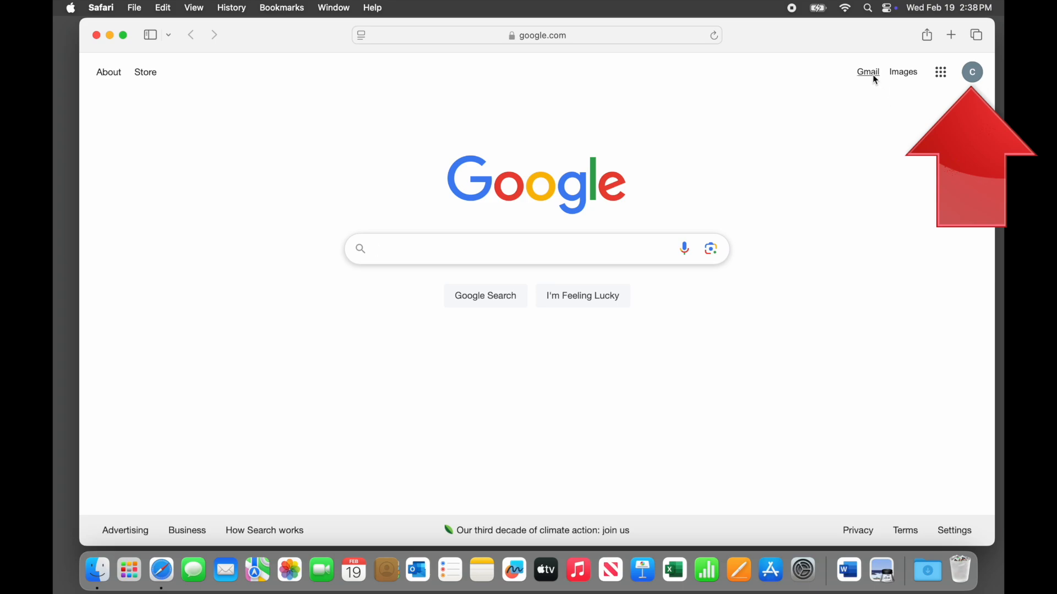
{"action": "left_click", "coordinate": [867, 72]}
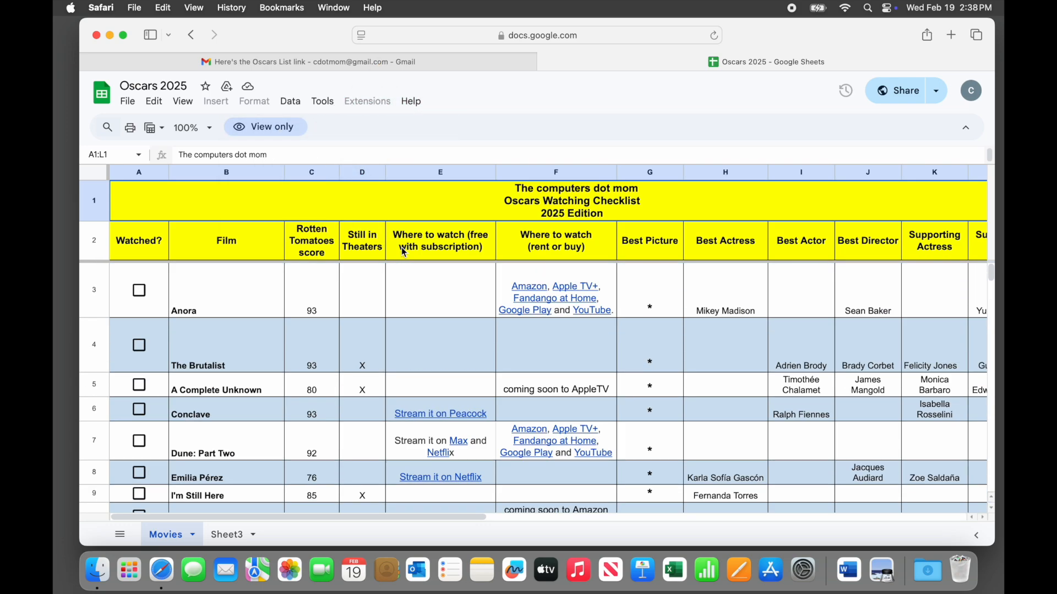
{"action": "mouse_move", "coordinate": [273, 143]}
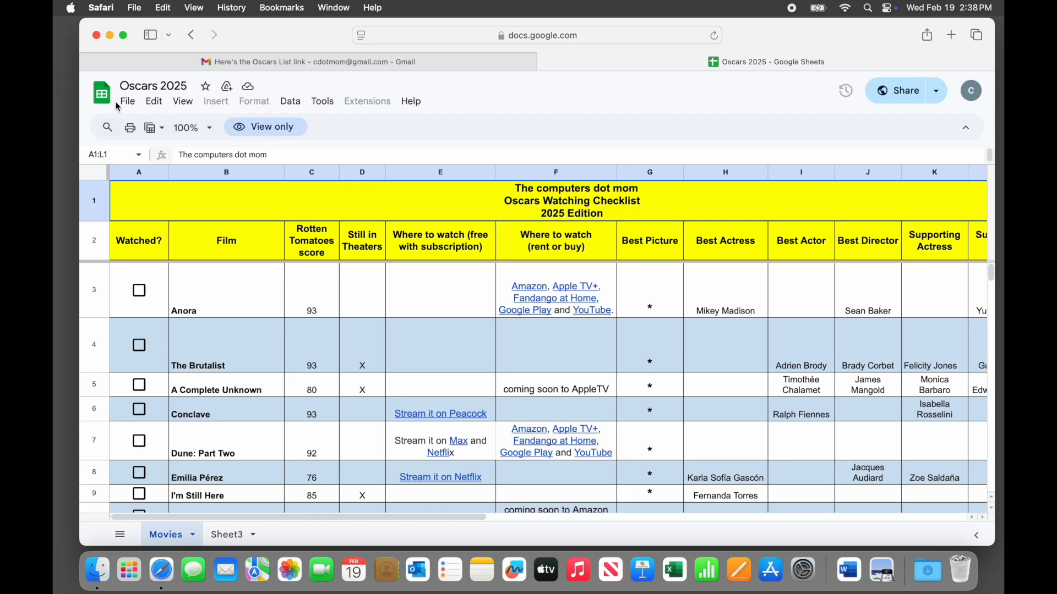
Open the File menu on the view-only Oscars 2025 sheet.
{"action": "left_click", "coordinate": [127, 101]}
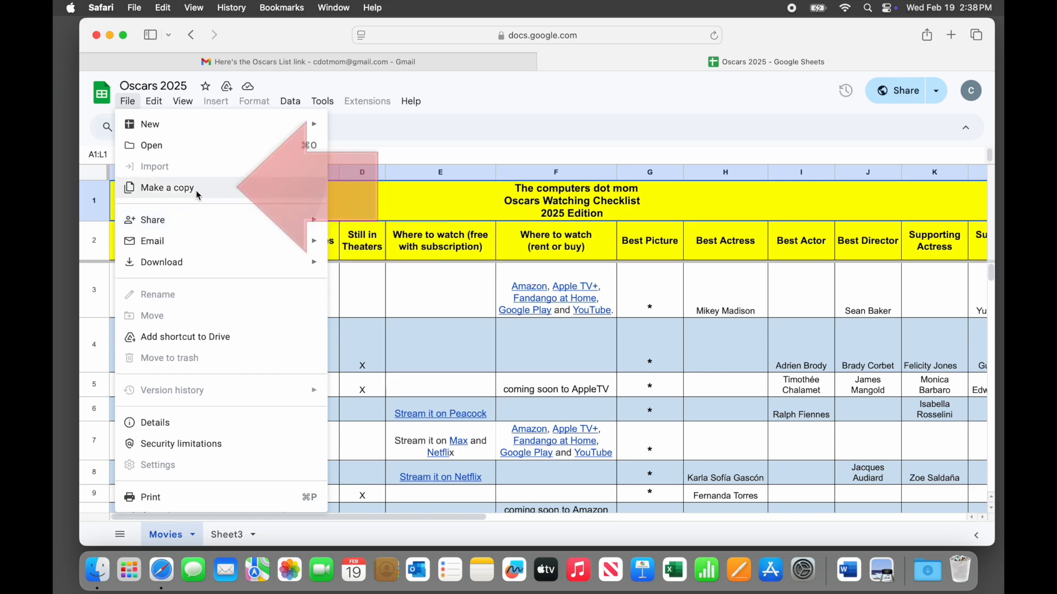
Make a copy named 'My Copy of Oscars 2025' in My Drive.
{"action": "left_click", "coordinate": [166, 187]}
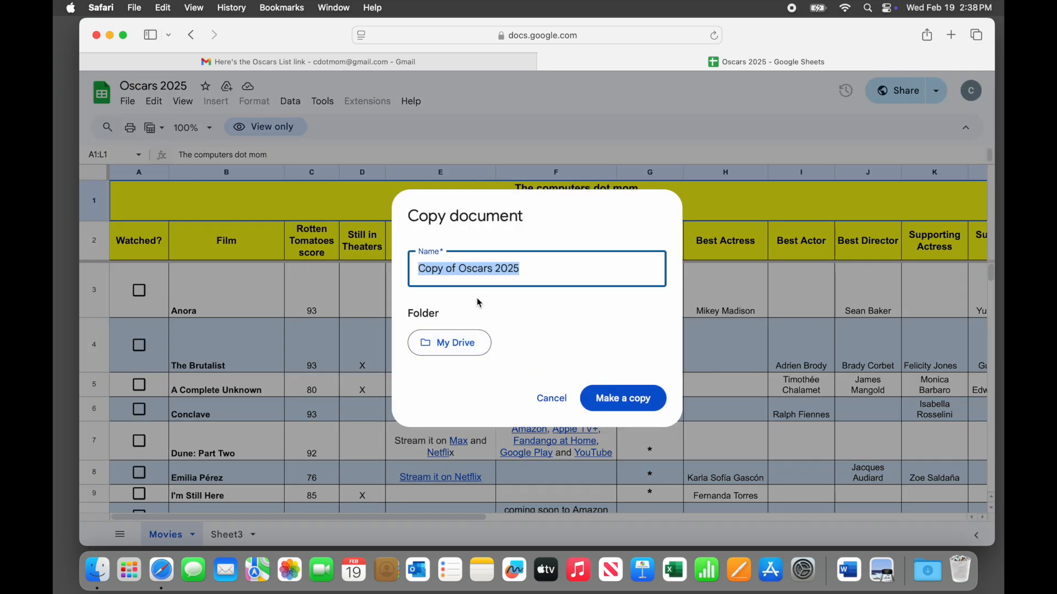
{"action": "left_click", "coordinate": [456, 268]}
{"action": "type", "text": "My "}
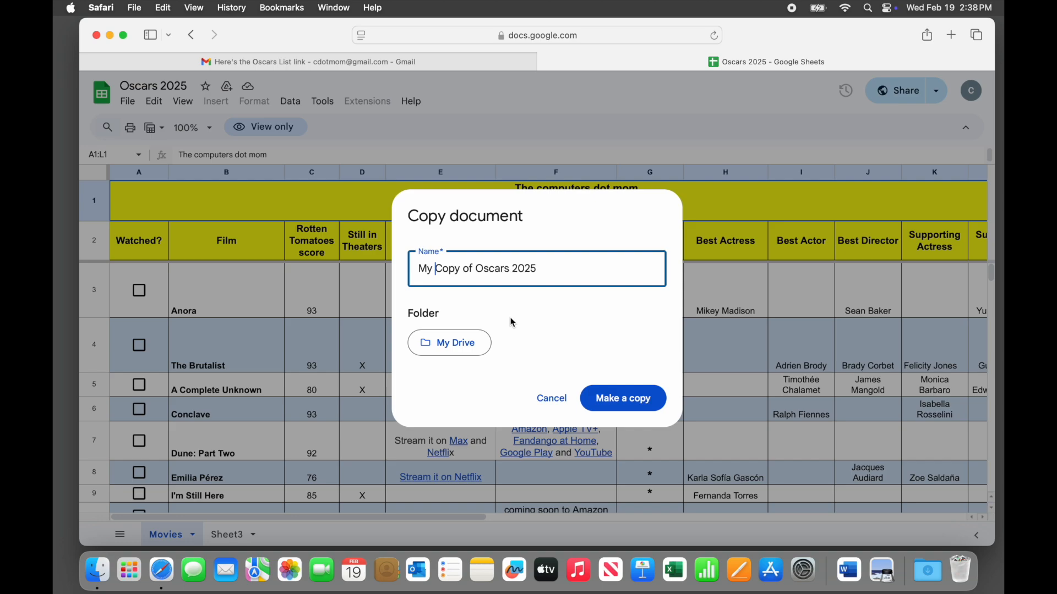
{"action": "mouse_move", "coordinate": [621, 399]}
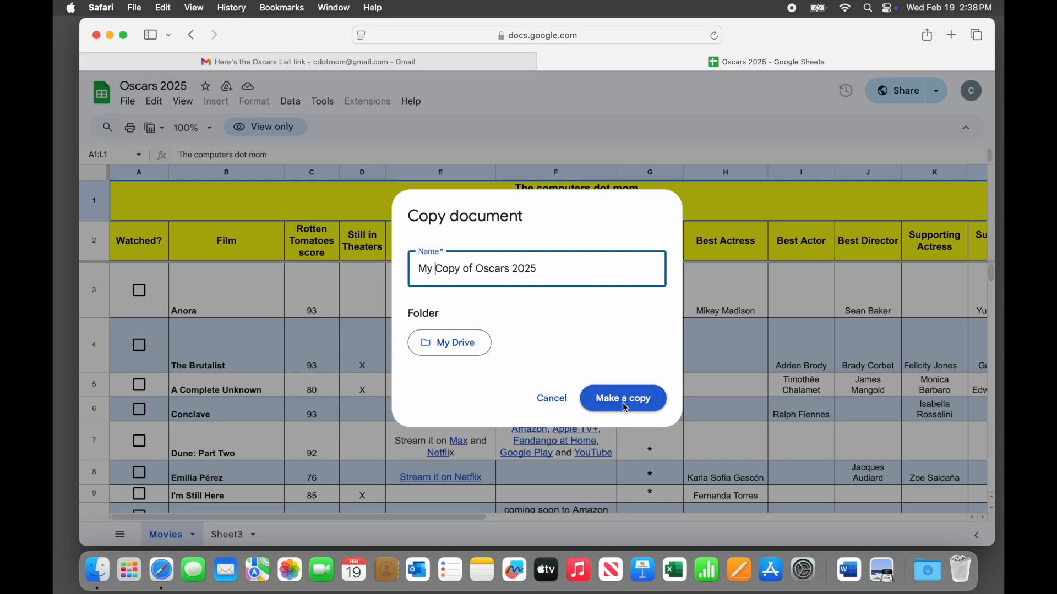
{"action": "left_click", "coordinate": [622, 397]}
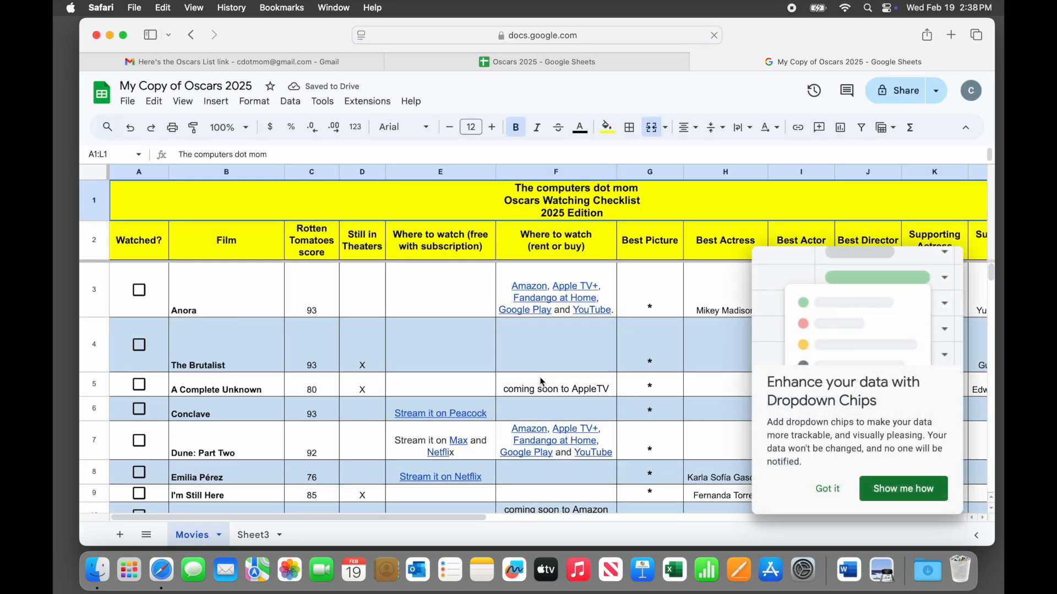
Tick The Brutalist in the copy, then return to the Sheets home list.
{"action": "left_click", "coordinate": [139, 344]}
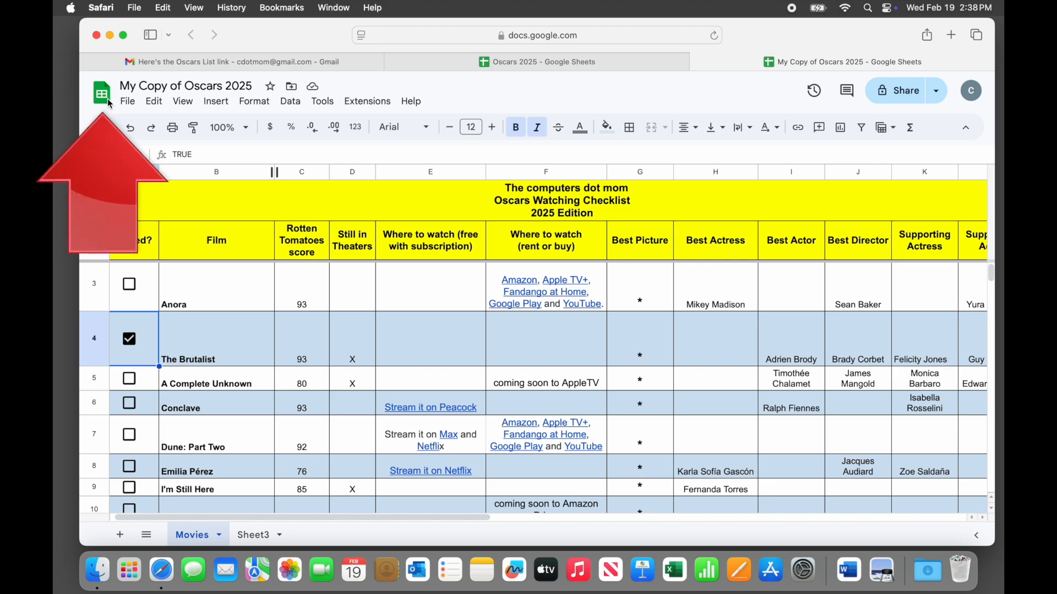
{"action": "left_click", "coordinate": [100, 93]}
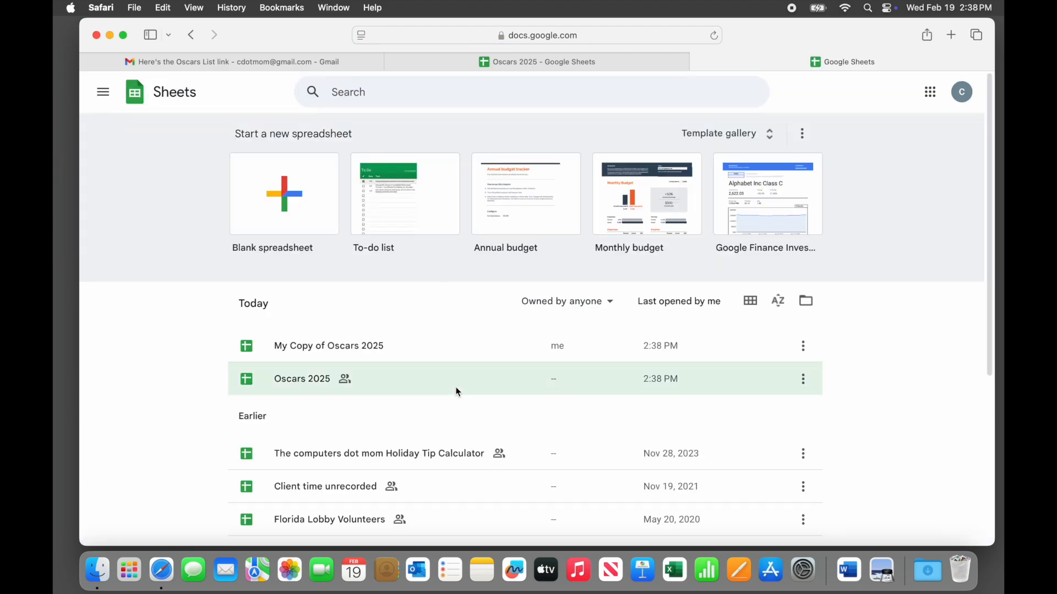